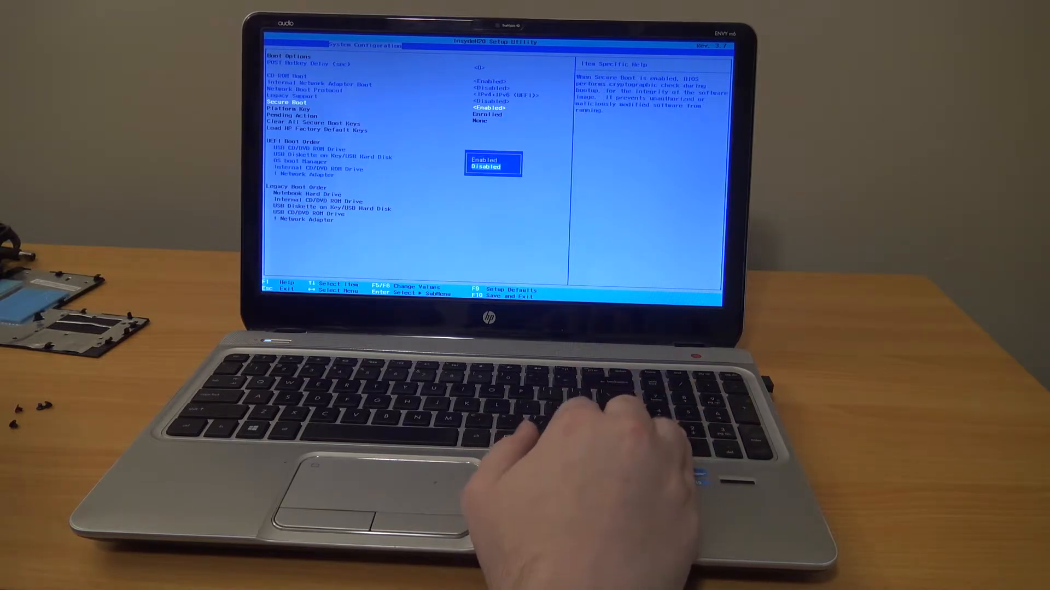
Confirm Disabled as the Secure Boot setting in Boot Options.
{"action": "key", "text": "Enter"}
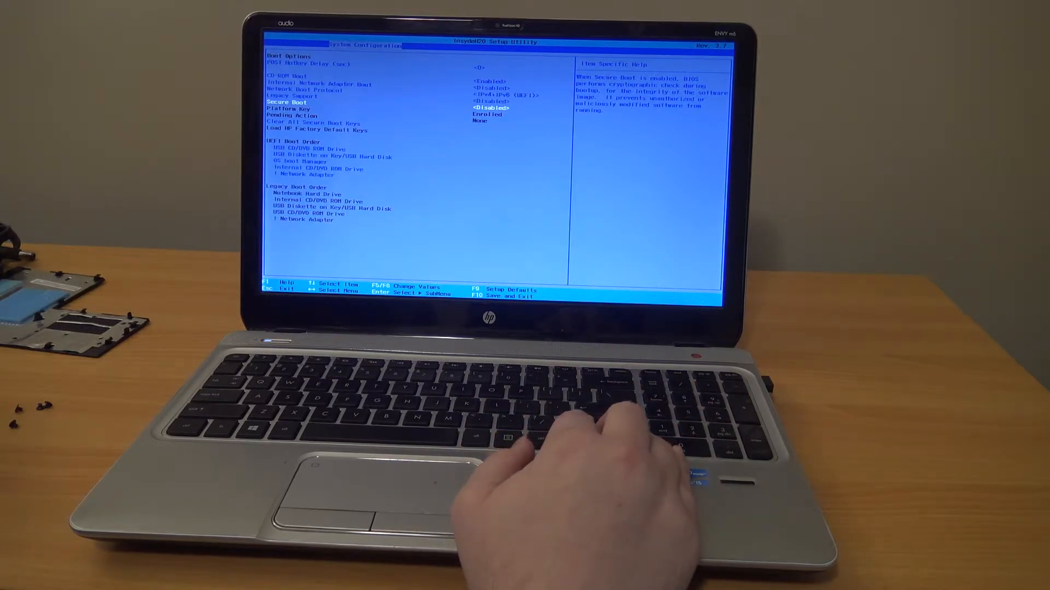
{"action": "key", "text": "Up"}
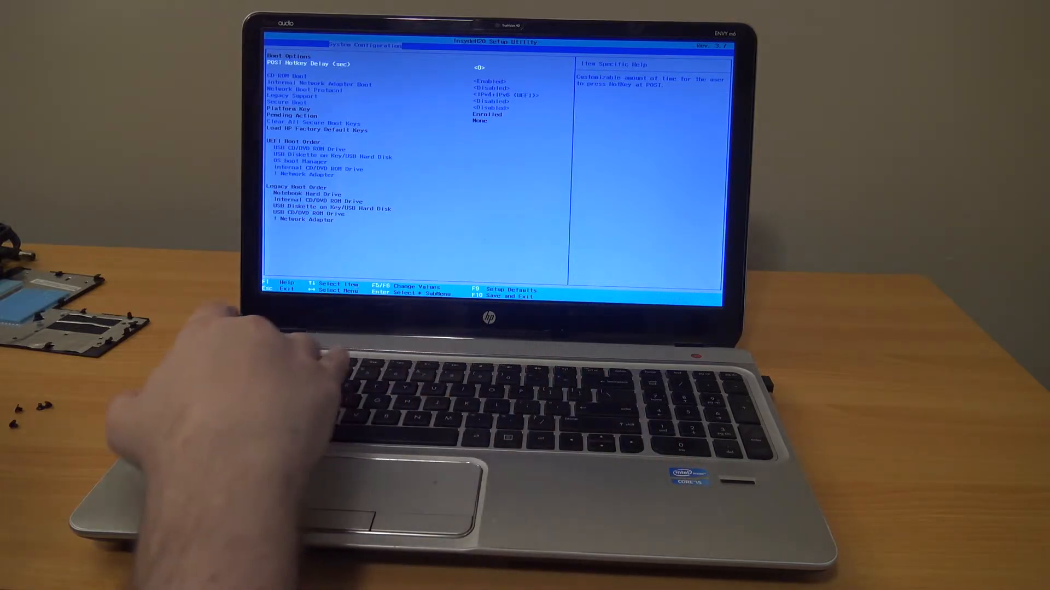
Press F10 to bring up the Exit Saving Changes confirmation.
{"action": "key", "text": "F10"}
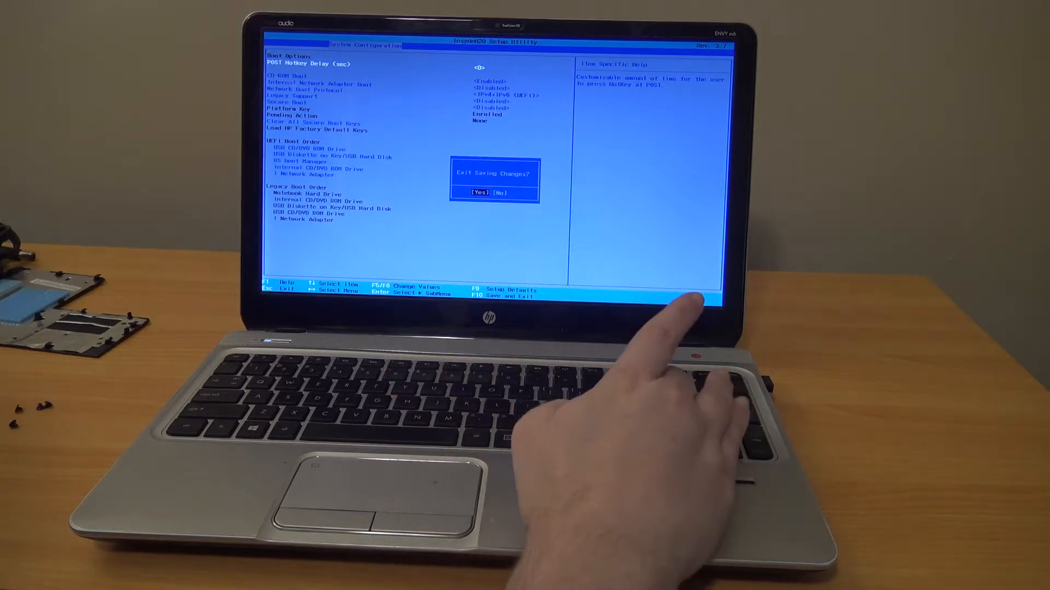